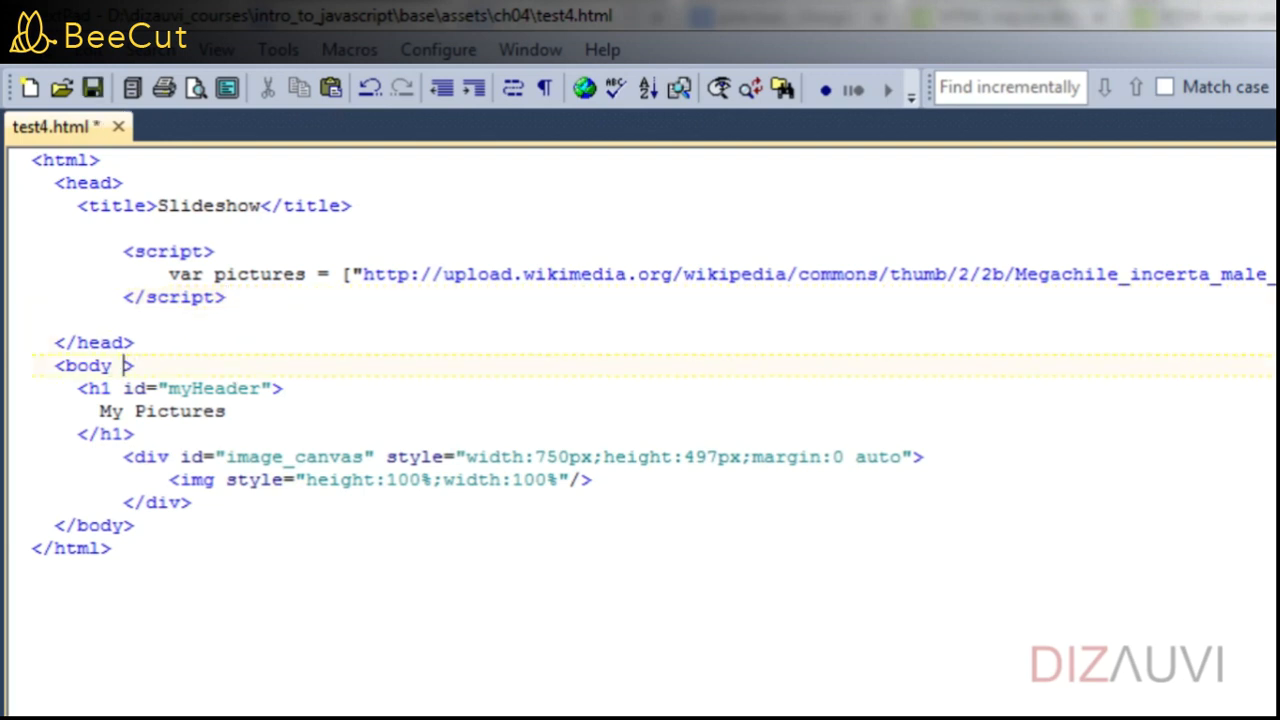
# Add onload="load();" to the body tag
pyautogui.write('onload = "')
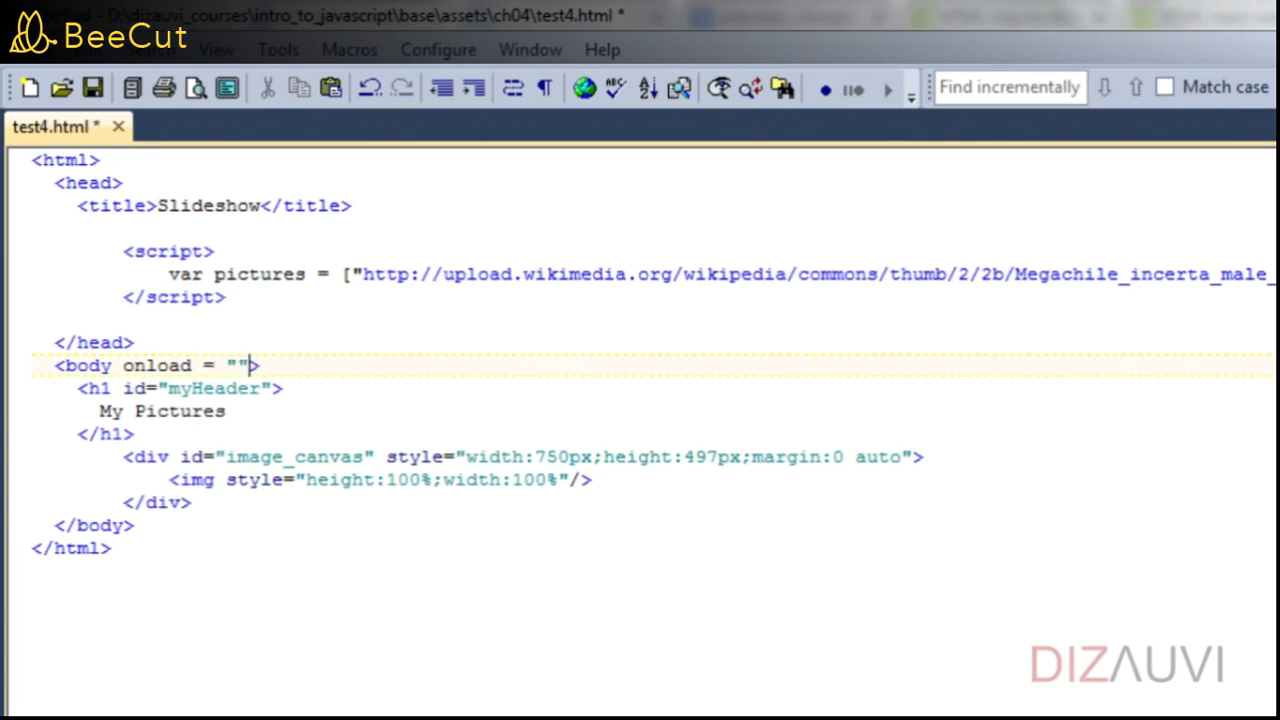
pyautogui.write('load')
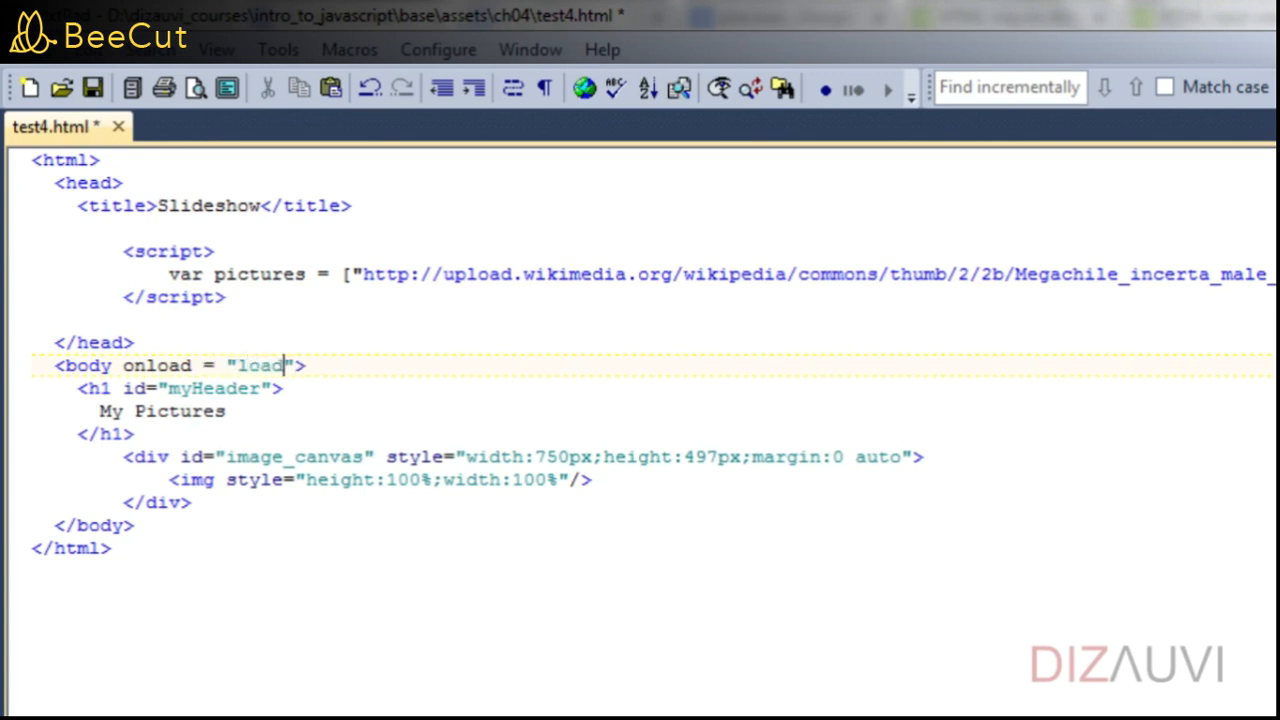
pyautogui.write('();')
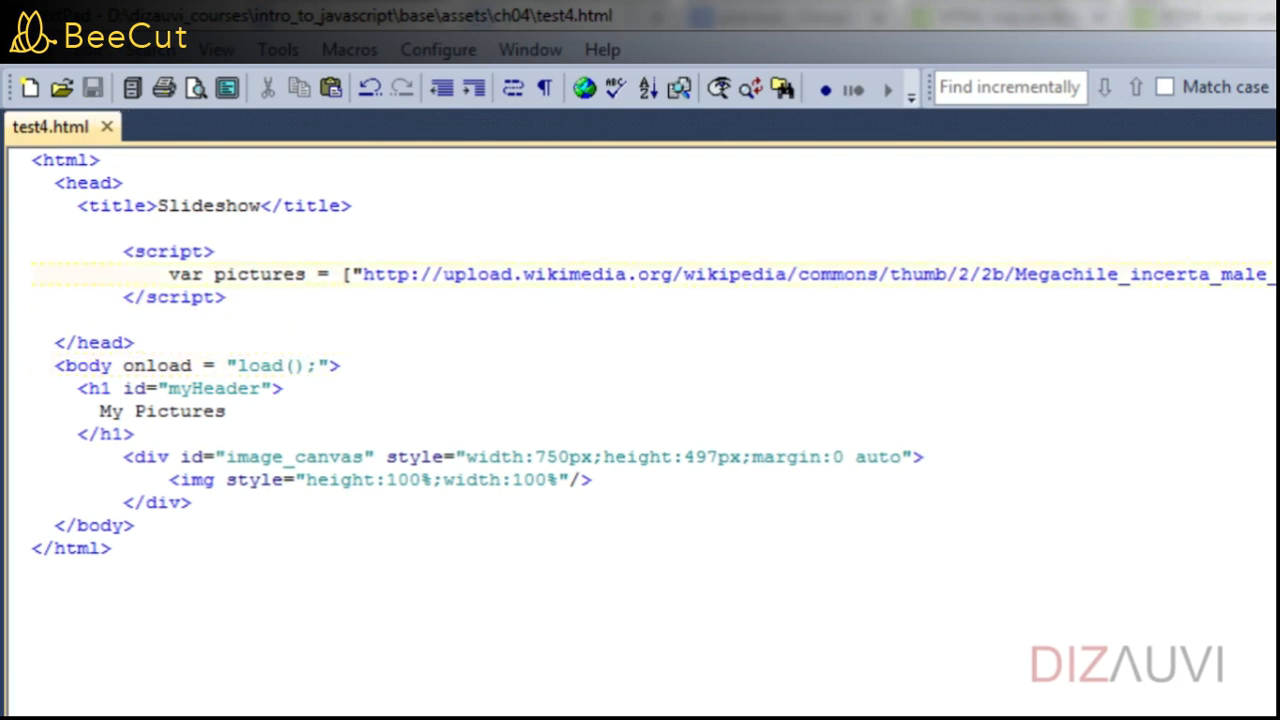
# Write function load() containing alert("loaded"); inside the script block
pyautogui.write('function load() {')
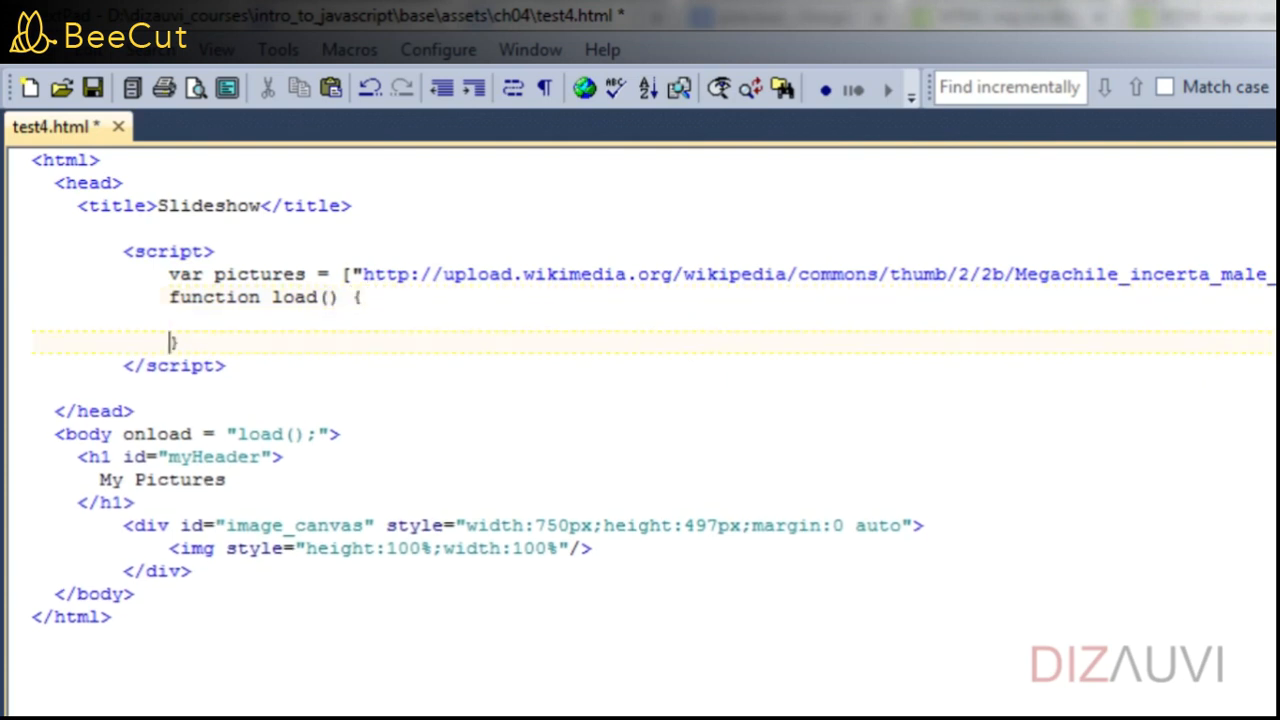
pyautogui.write('ale')
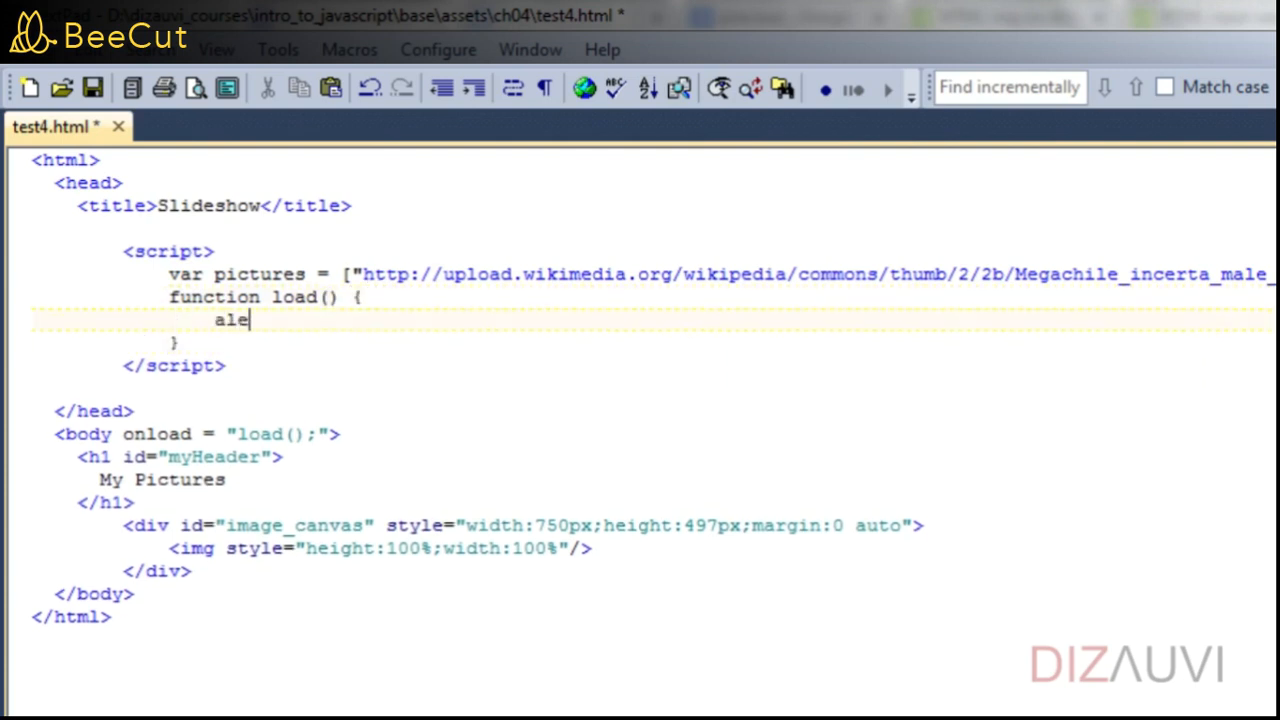
pyautogui.write('rt("lo")')
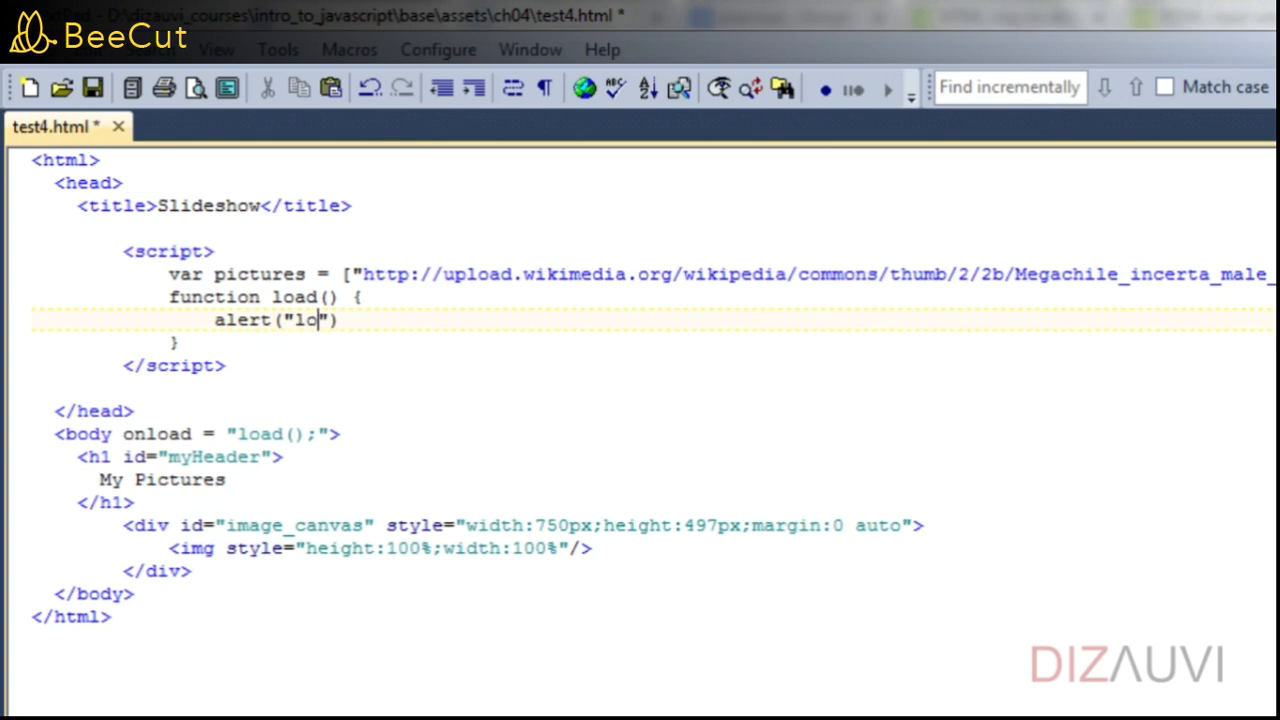
pyautogui.write('aded");')
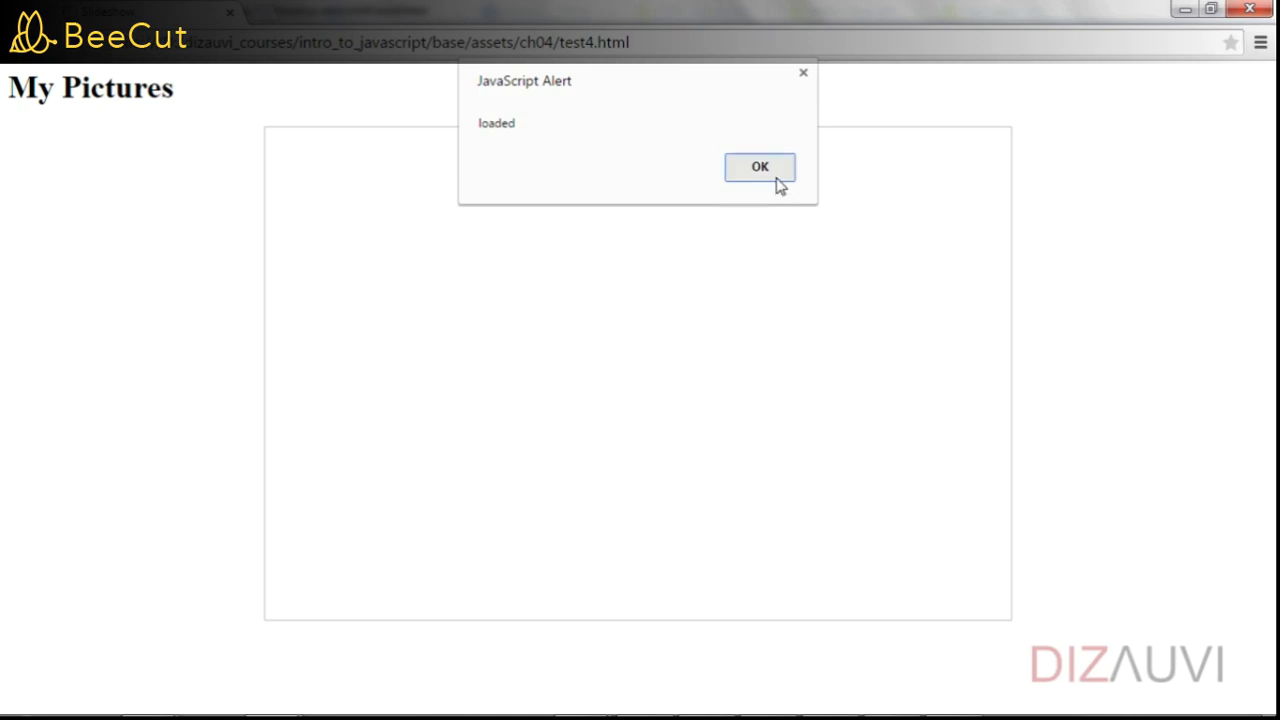
# Dismiss the "loaded" JavaScript alert on the reloaded test4.html page
pyautogui.click(759, 167)
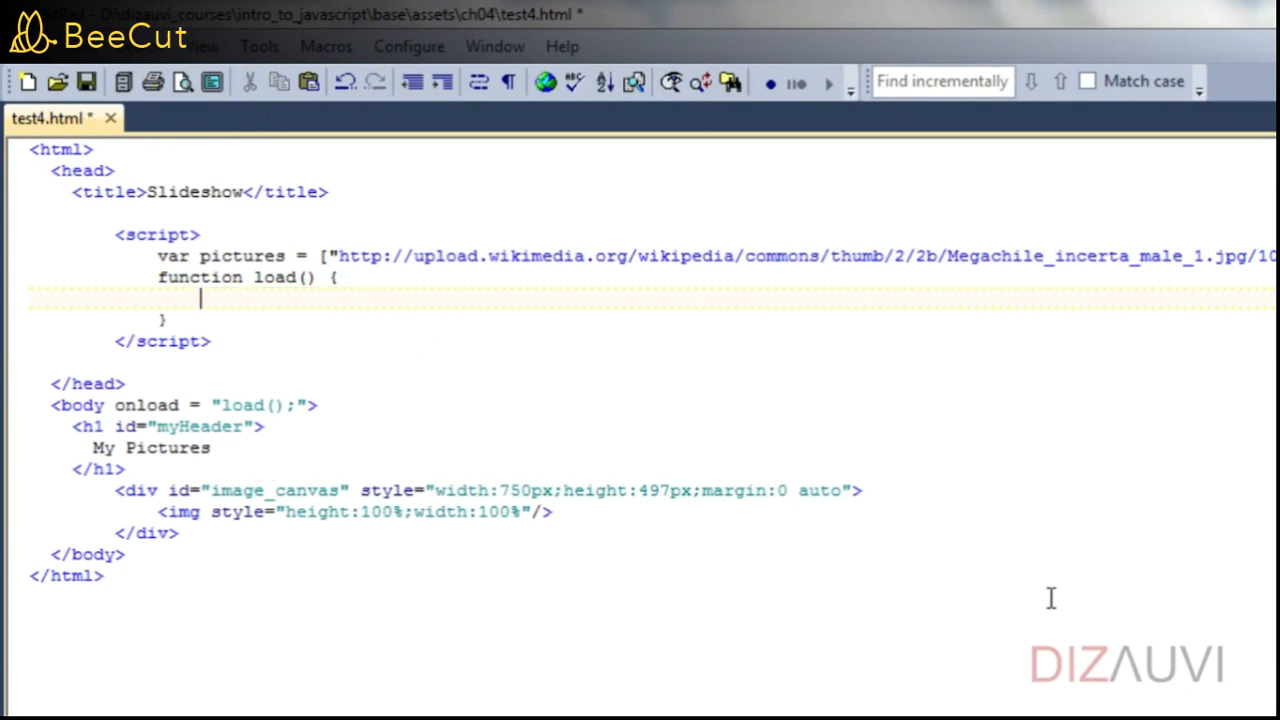
# In load(), write document.getElementById("image_canvas").getElementsByTagName("img")[0].src = pictures
pyautogui.write('document.g')
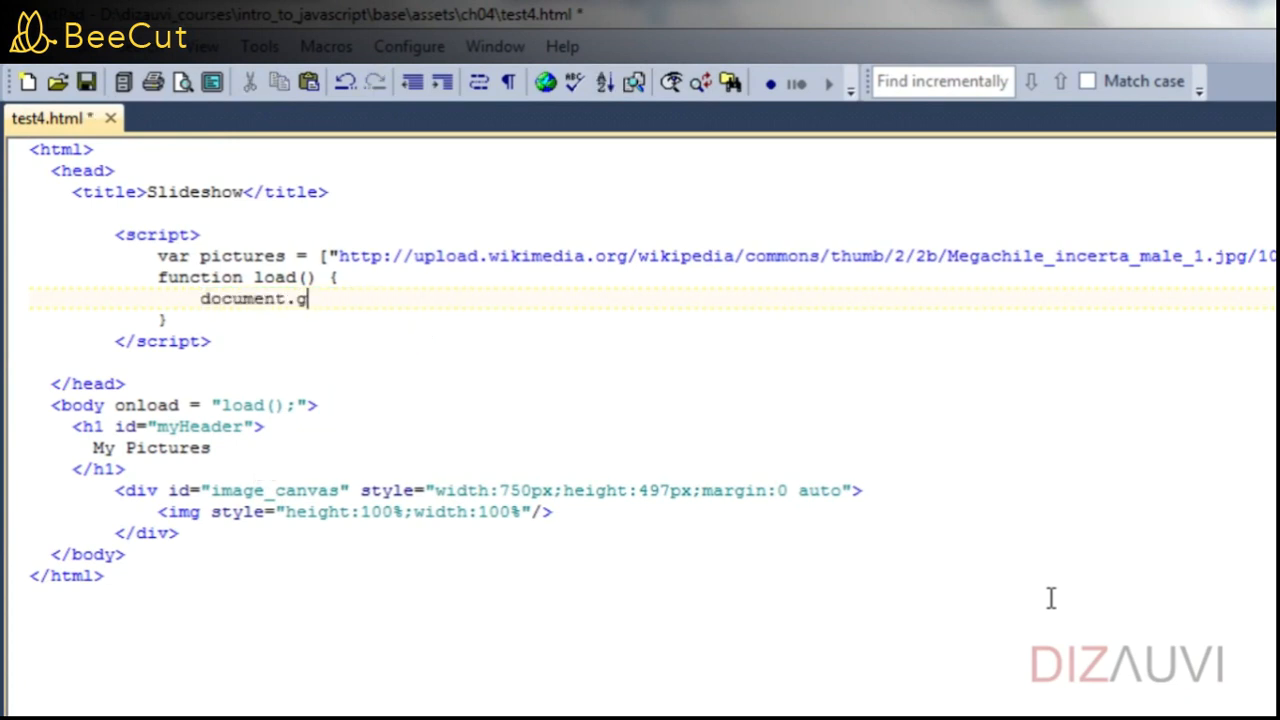
pyautogui.write('etElementById("ima')
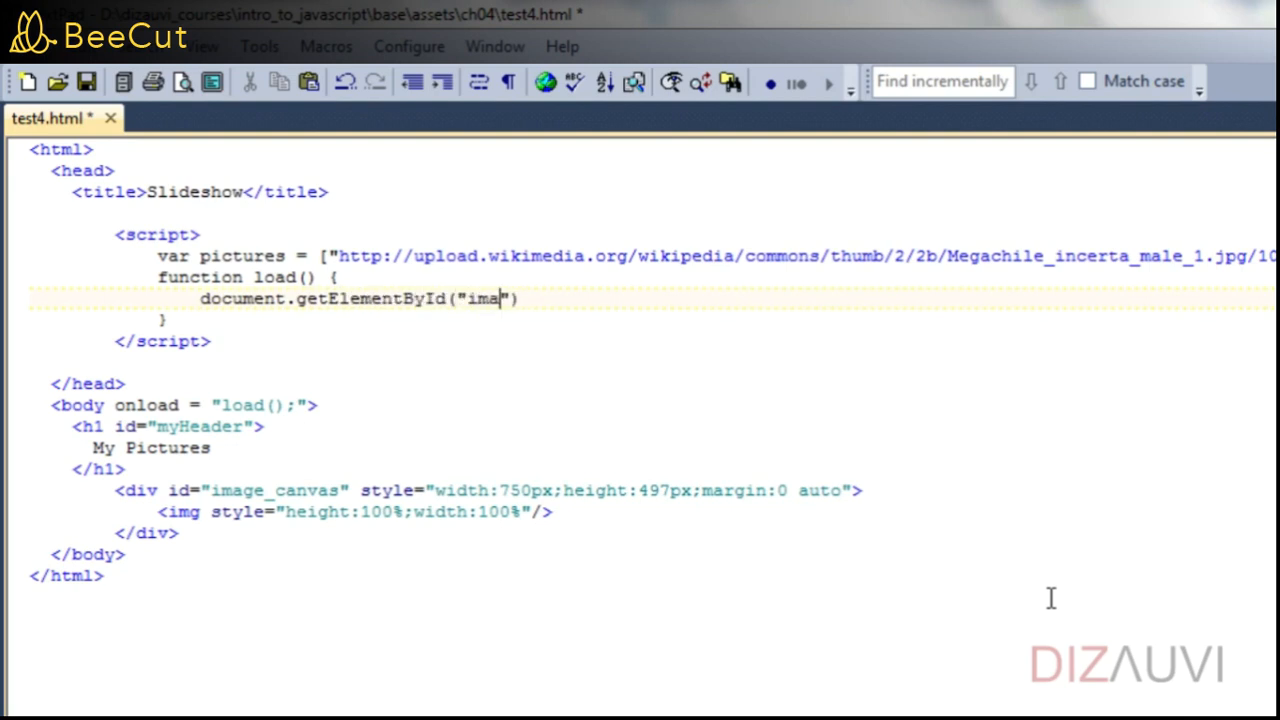
pyautogui.write('ge_ca')
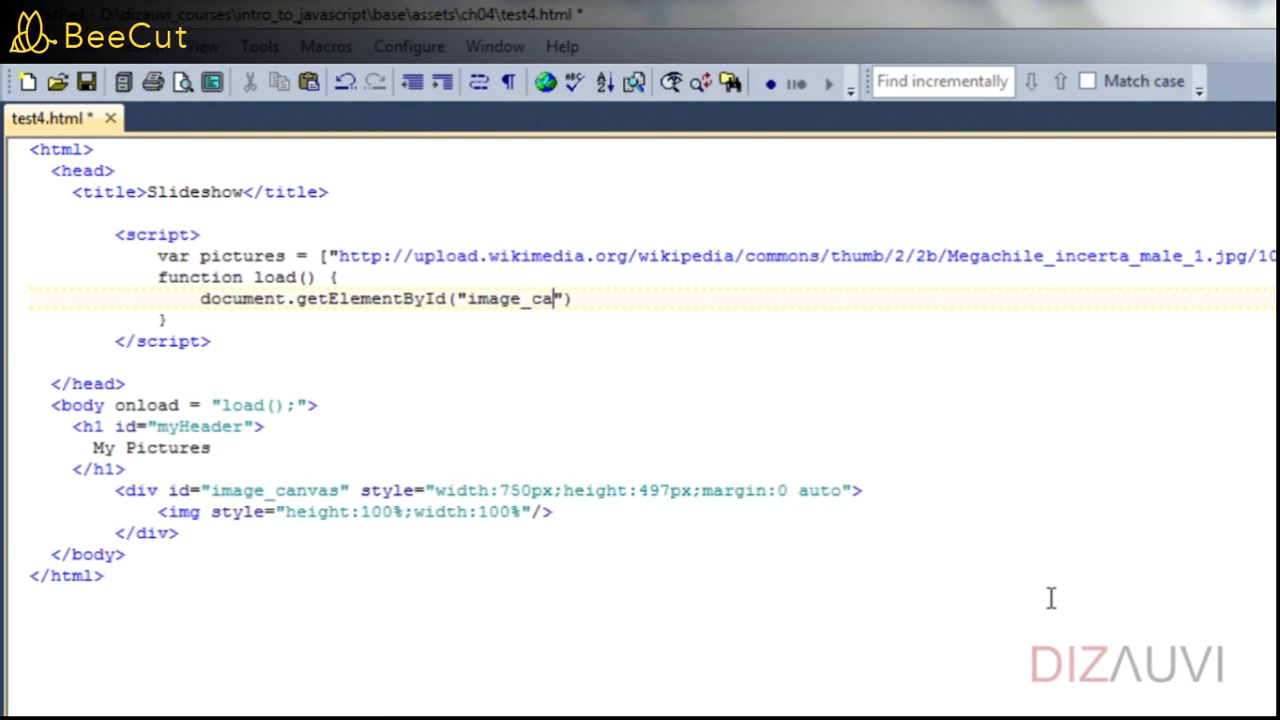
pyautogui.write('nvas')
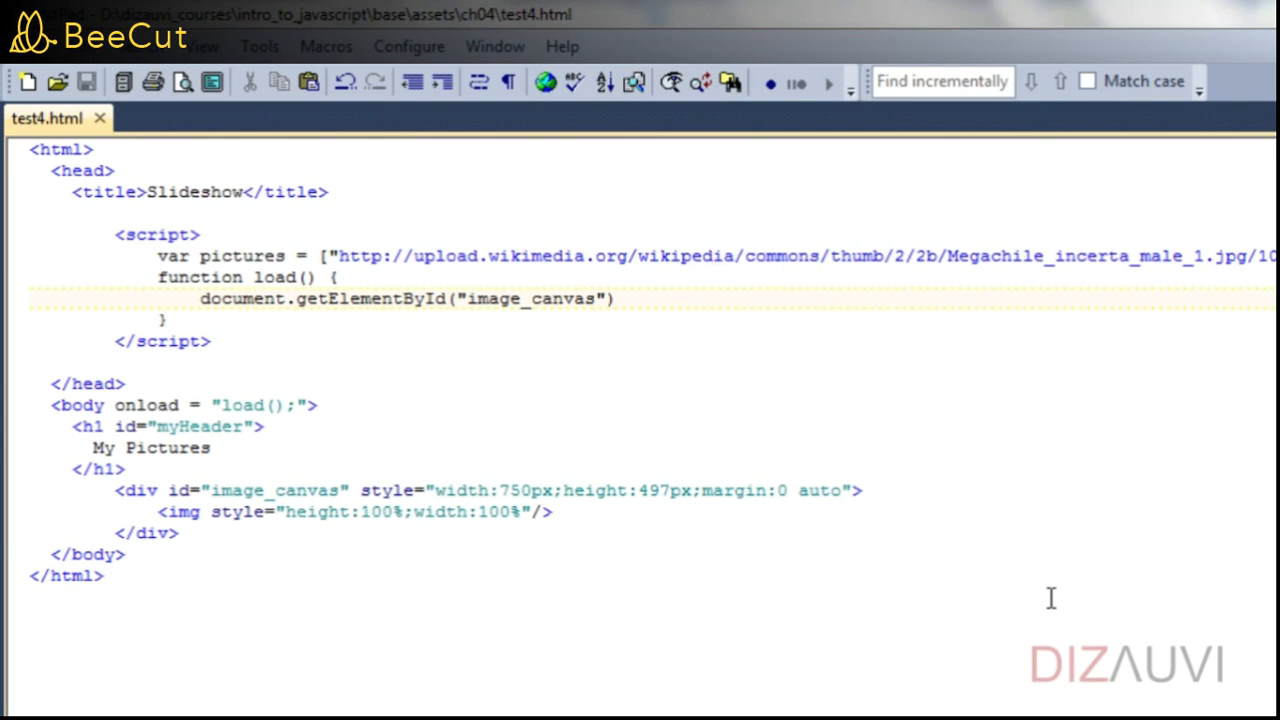
pyautogui.write('.getElements')
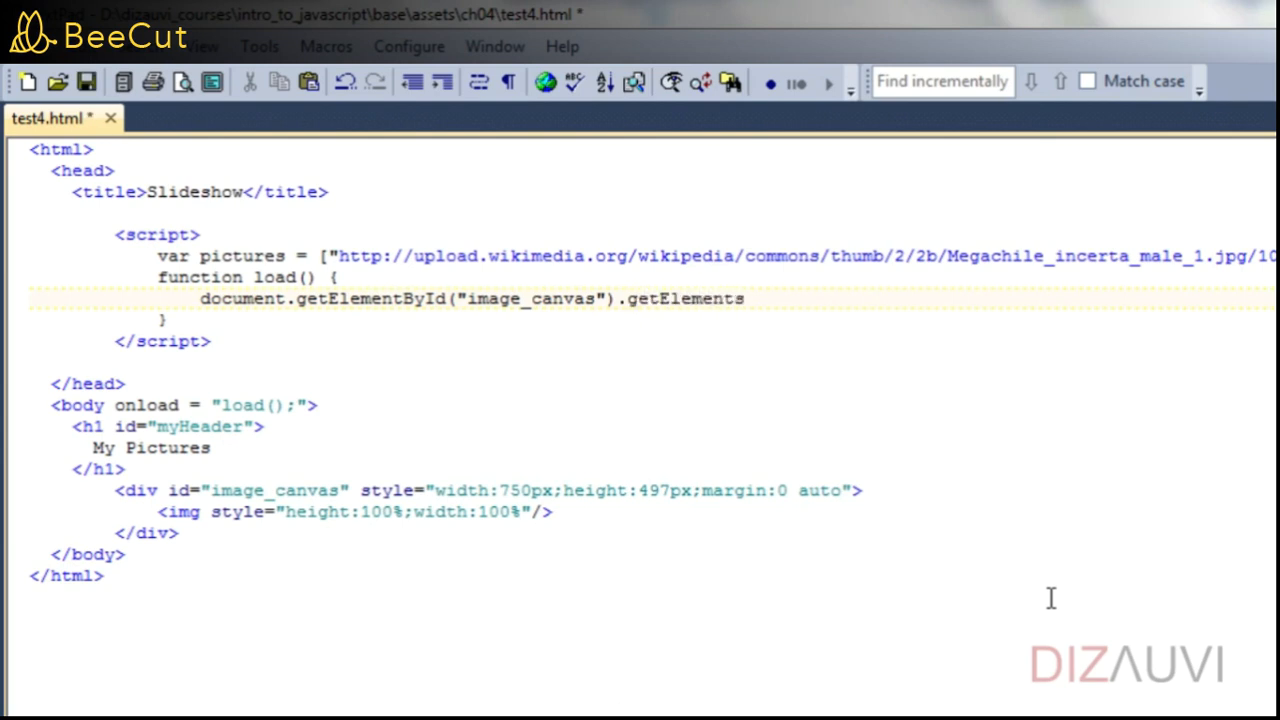
pyautogui.write('ByTagName()')
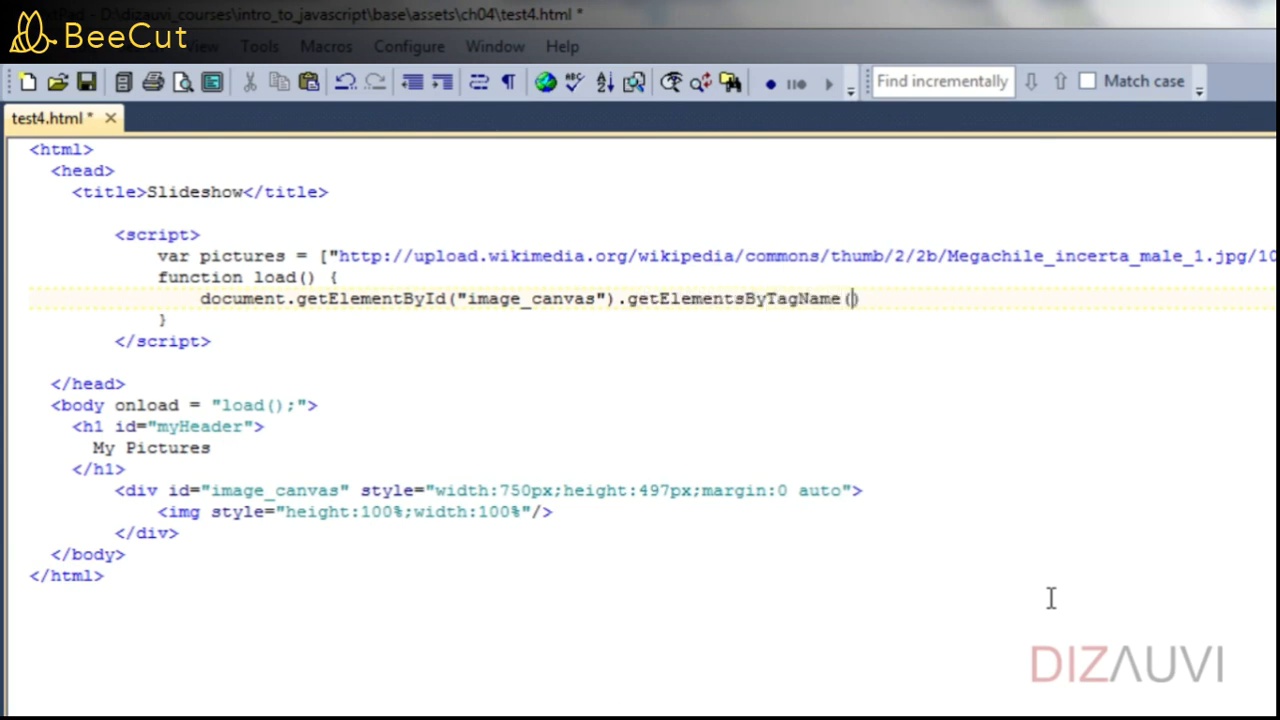
pyautogui.write('"img")[]')
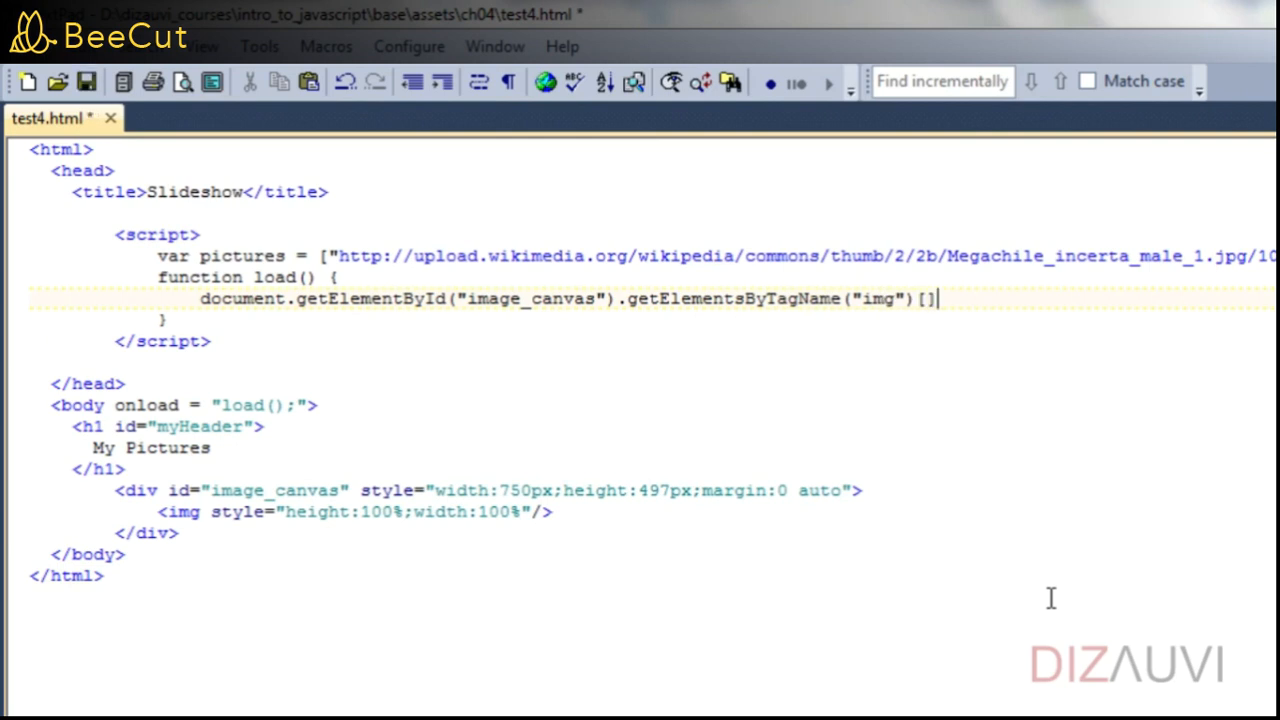
pyautogui.write('0')
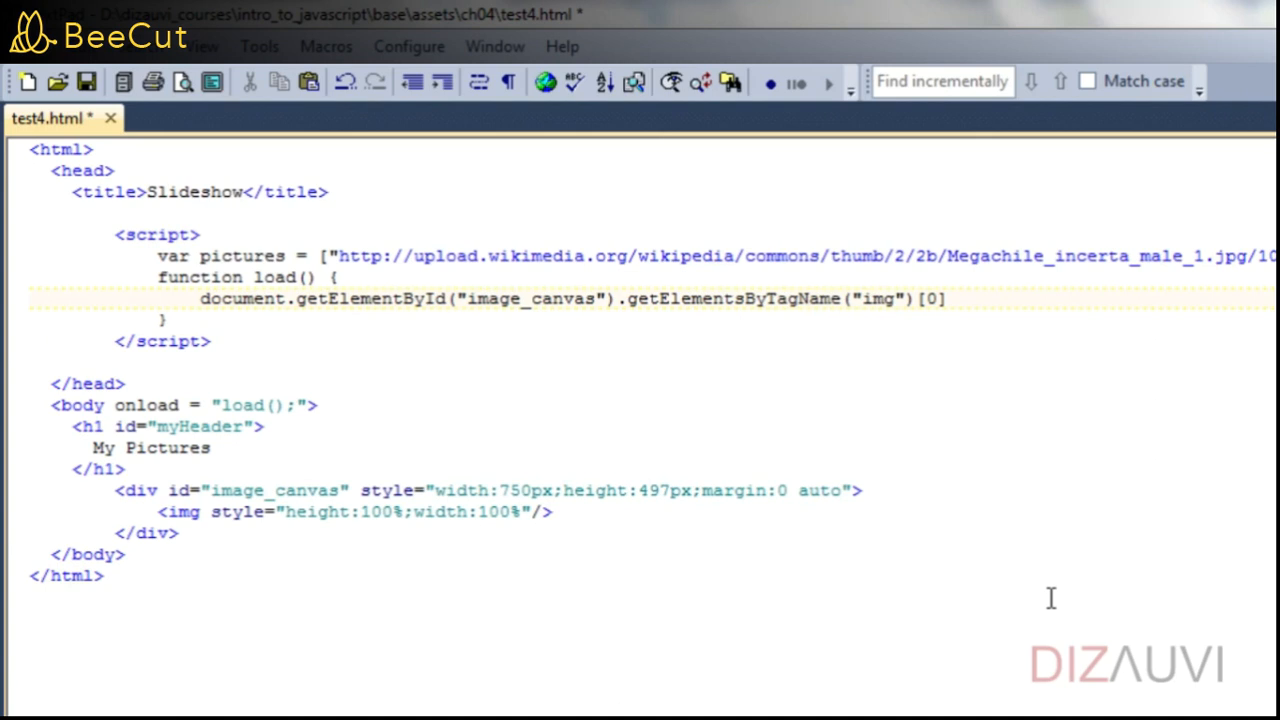
pyautogui.write('.s')
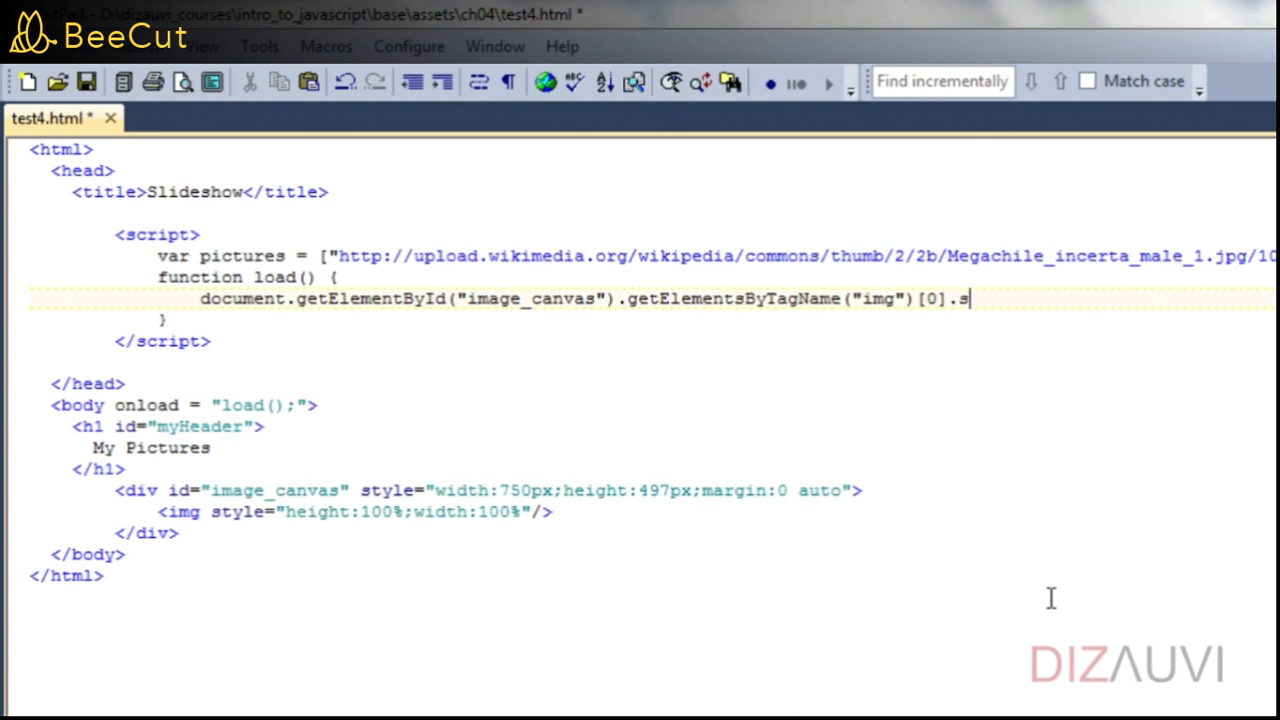
pyautogui.write('rc')
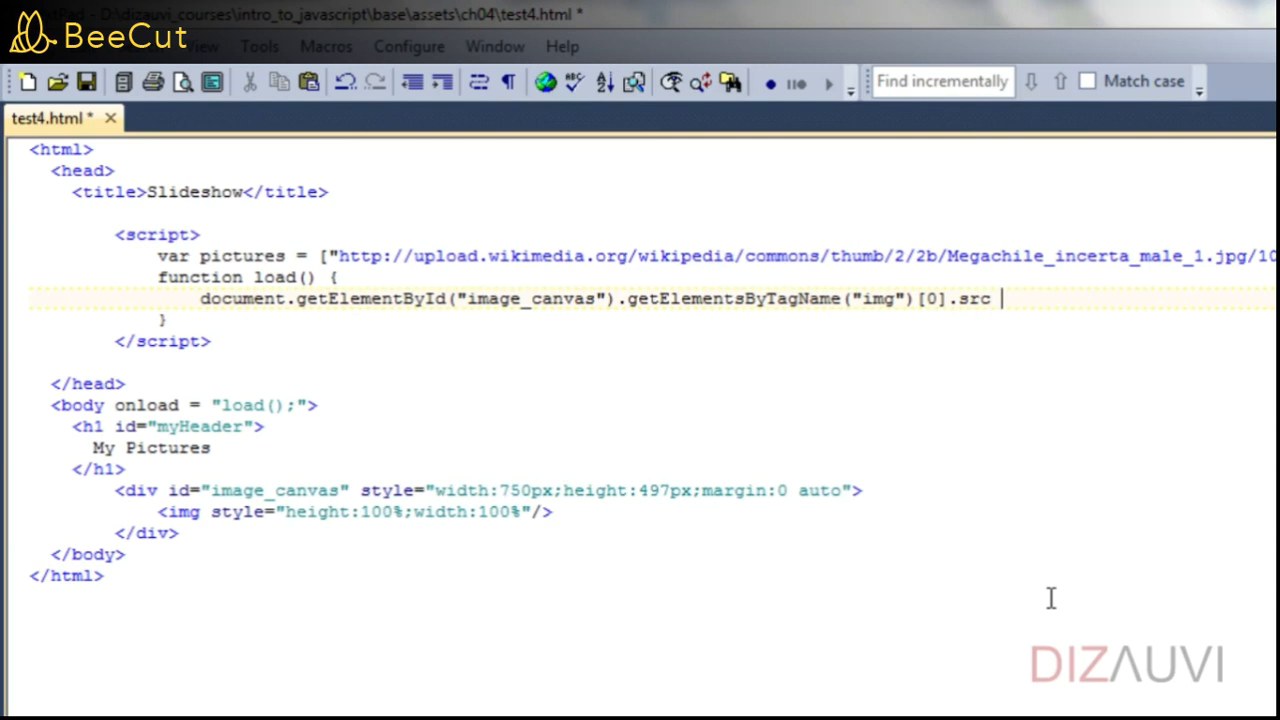
pyautogui.write('= p')
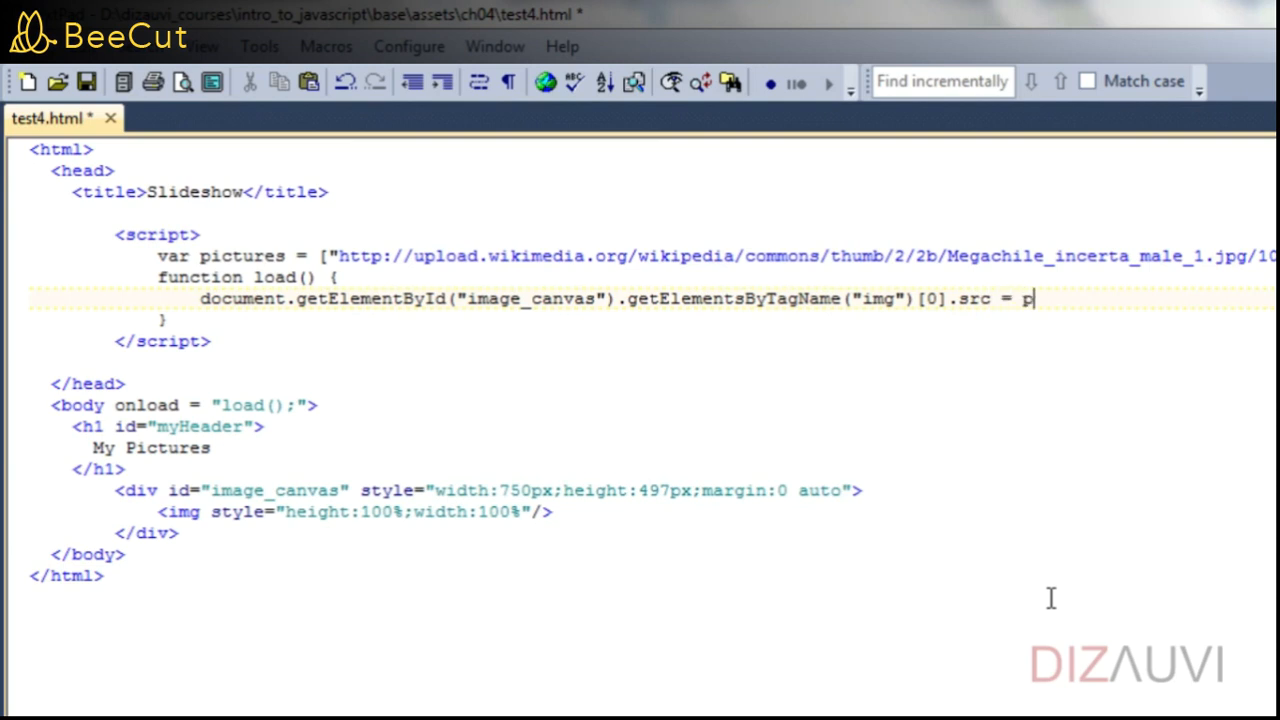
pyautogui.write('ictures')
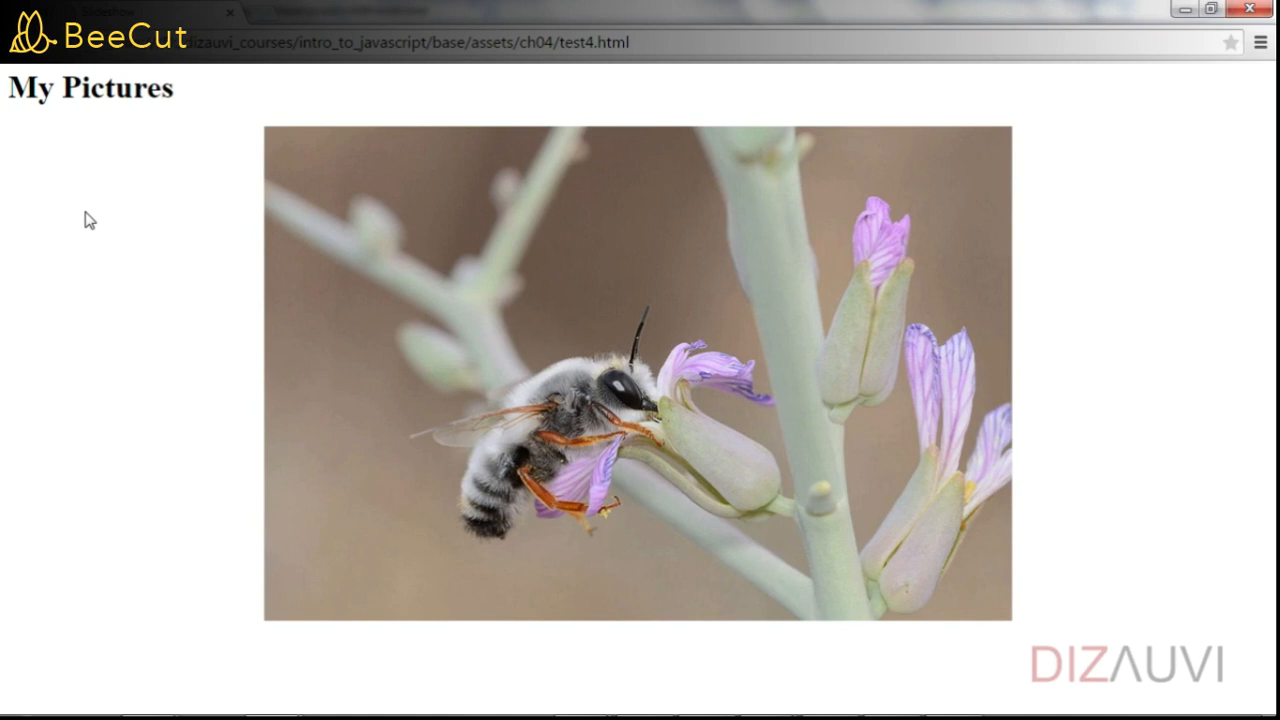
# In the F12 console, set the image_canvas img src to pictures[1], then pictures[2]
pyautogui.press('F12')
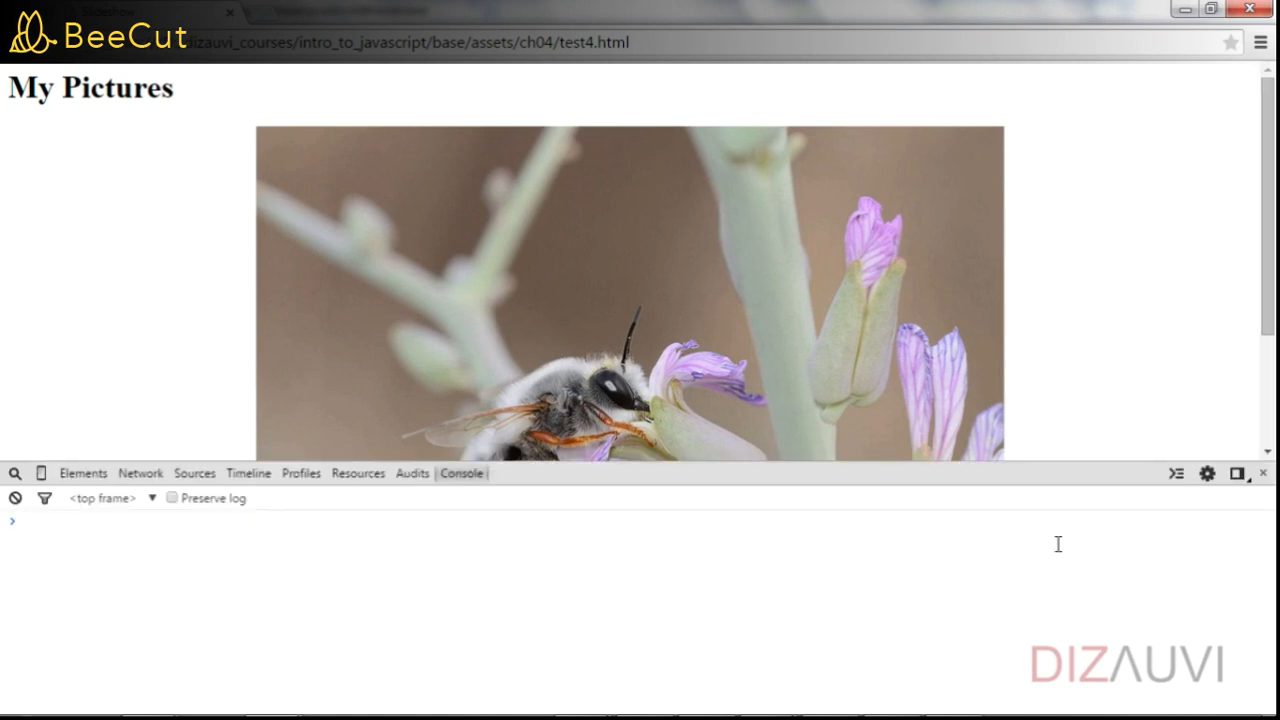
pyautogui.write('document.getElementById("image_canvas").getElementsByTagName("img")[0].src = pictures[0]')
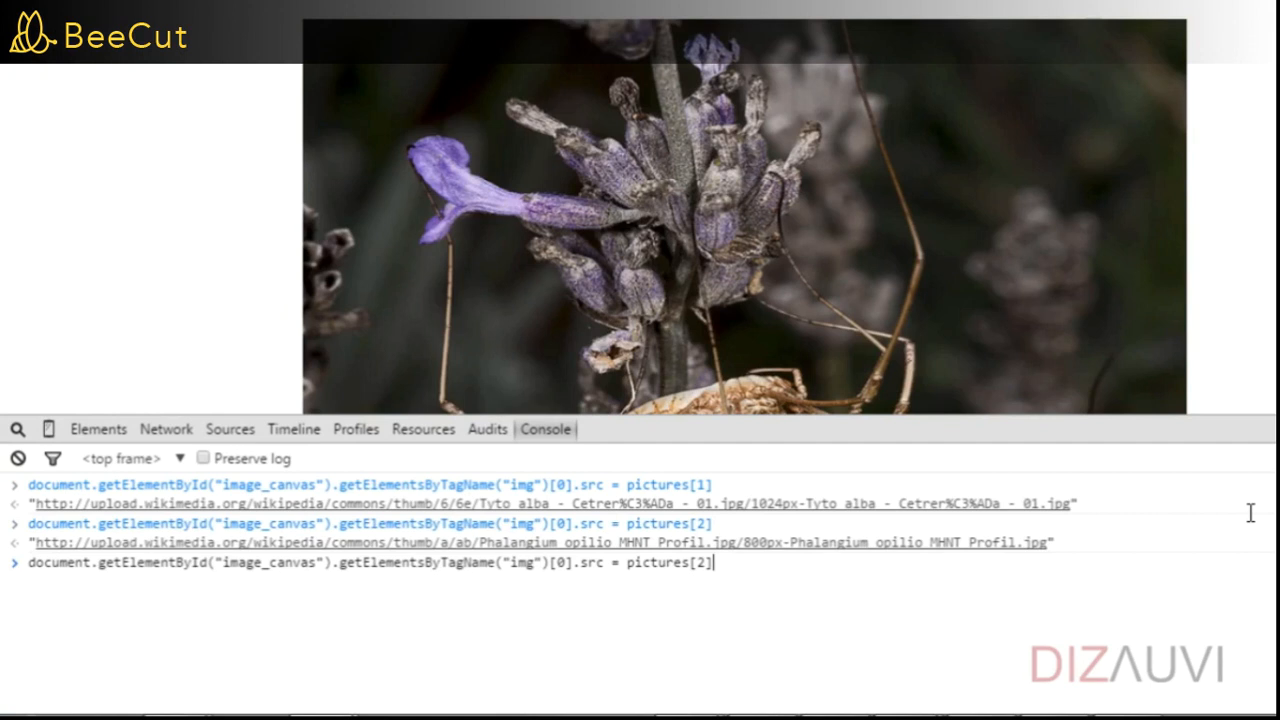
pyautogui.press('Backspace')
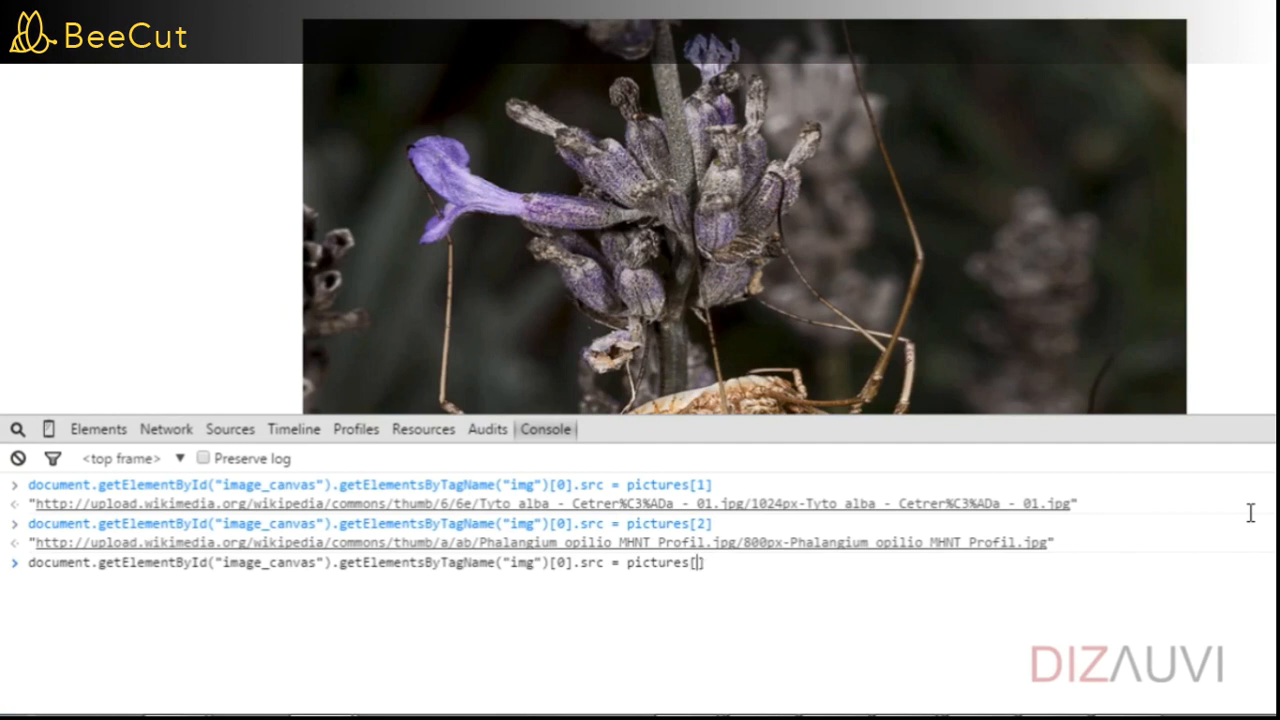